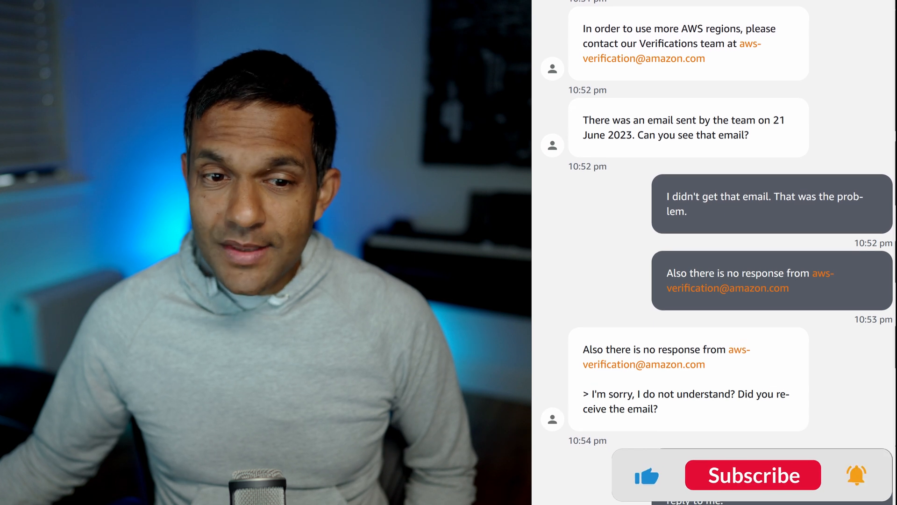
Scroll the transcript to the agent's Verification-team transfer reply and the customer's email question.
click(752, 476)
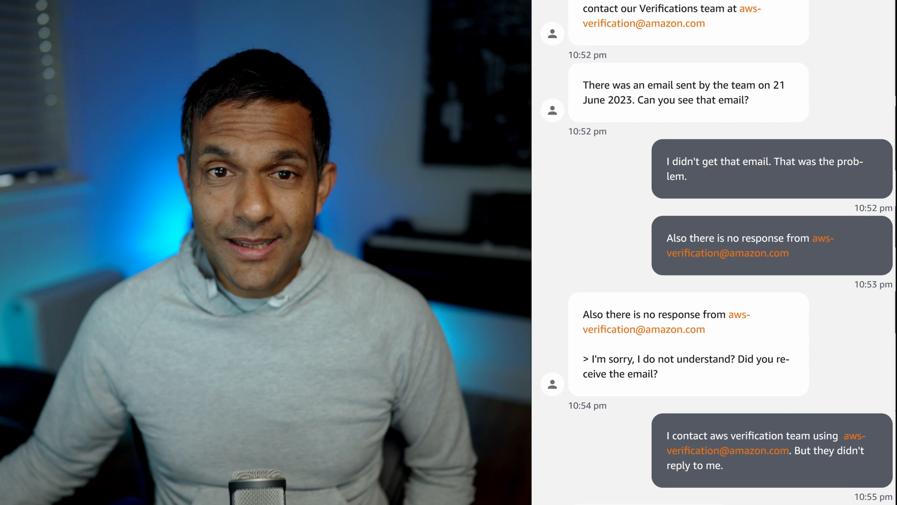
scroll(down, 3)
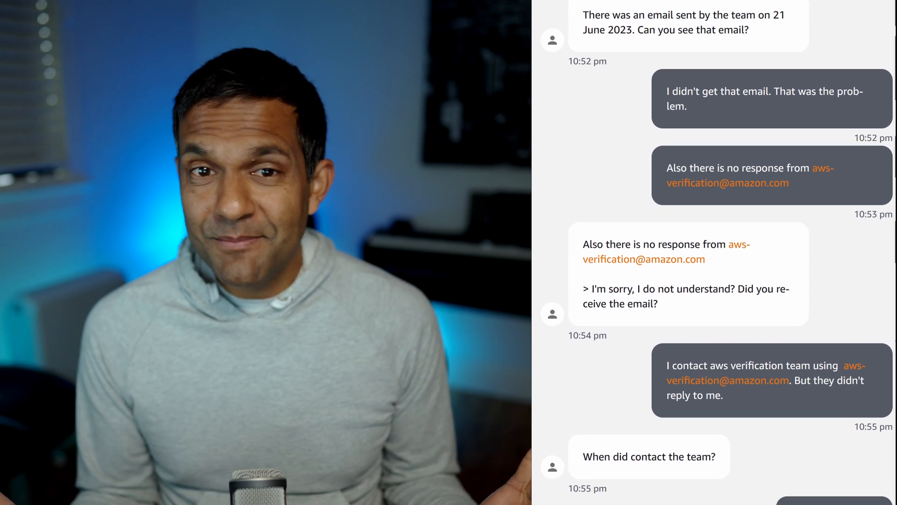
scroll(down, 3)
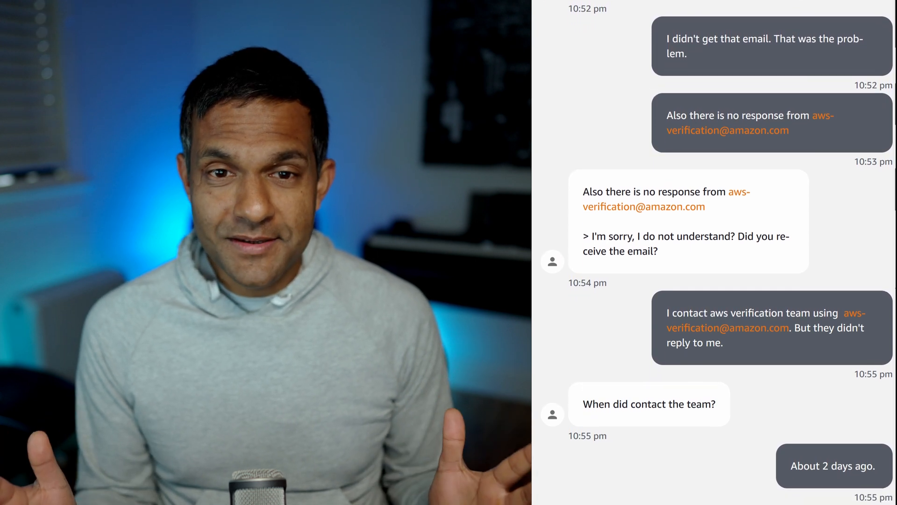
scroll(down, 3)
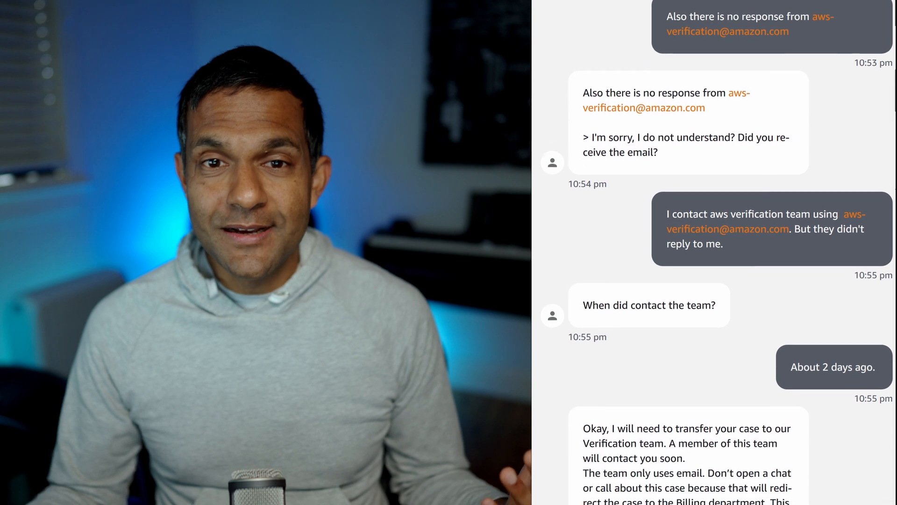
scroll(down, 3)
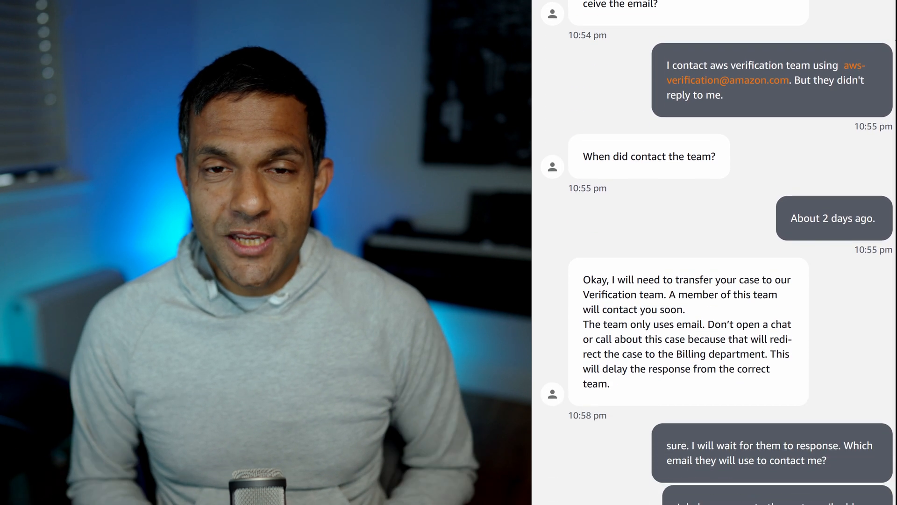